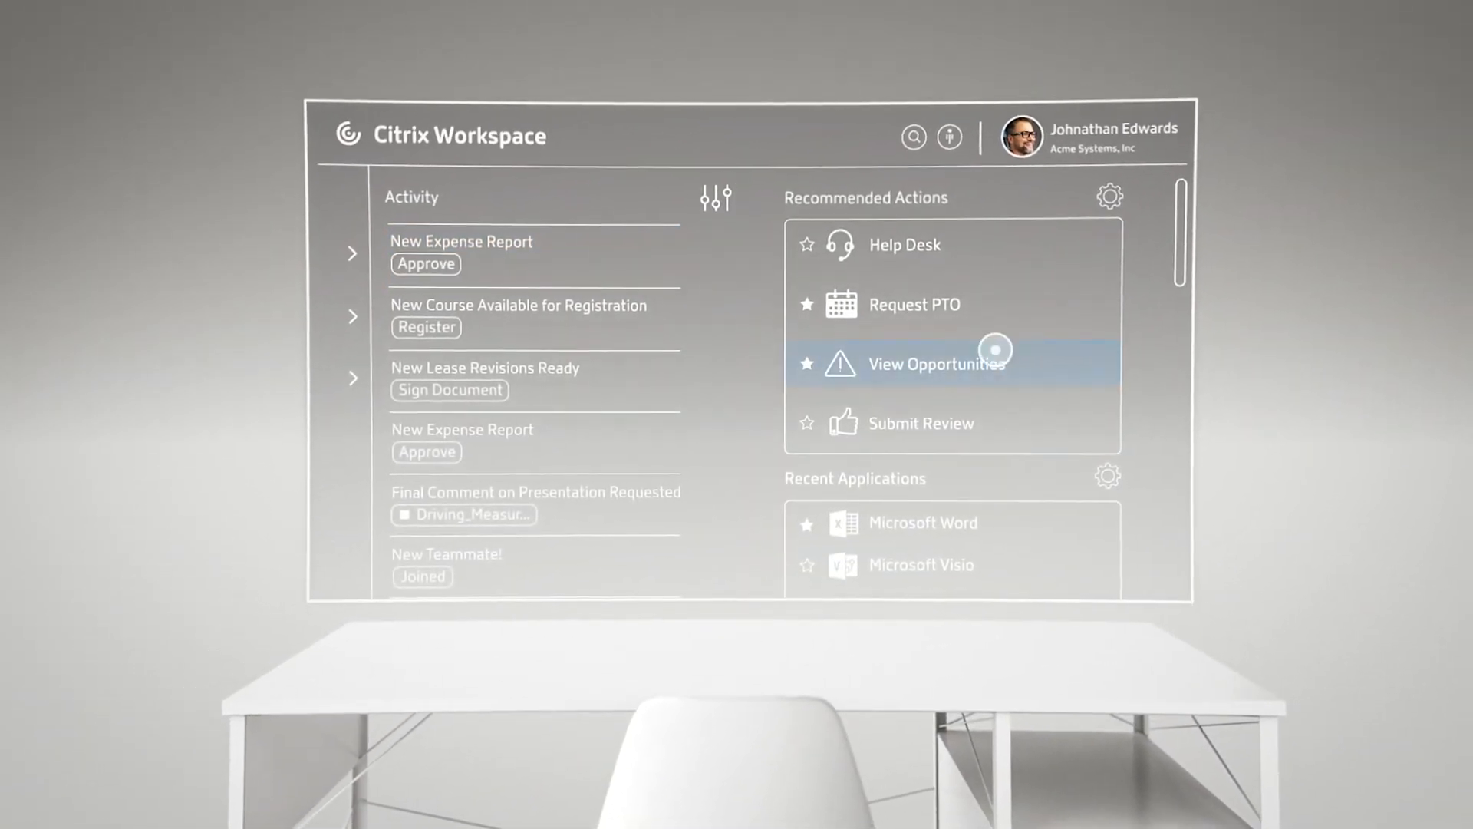
Step: Scroll past Recommended Actions to the Apps section and launch Outlook from its tile
{"action": "scroll", "scroll_direction": "down", "scroll_amount": 3}
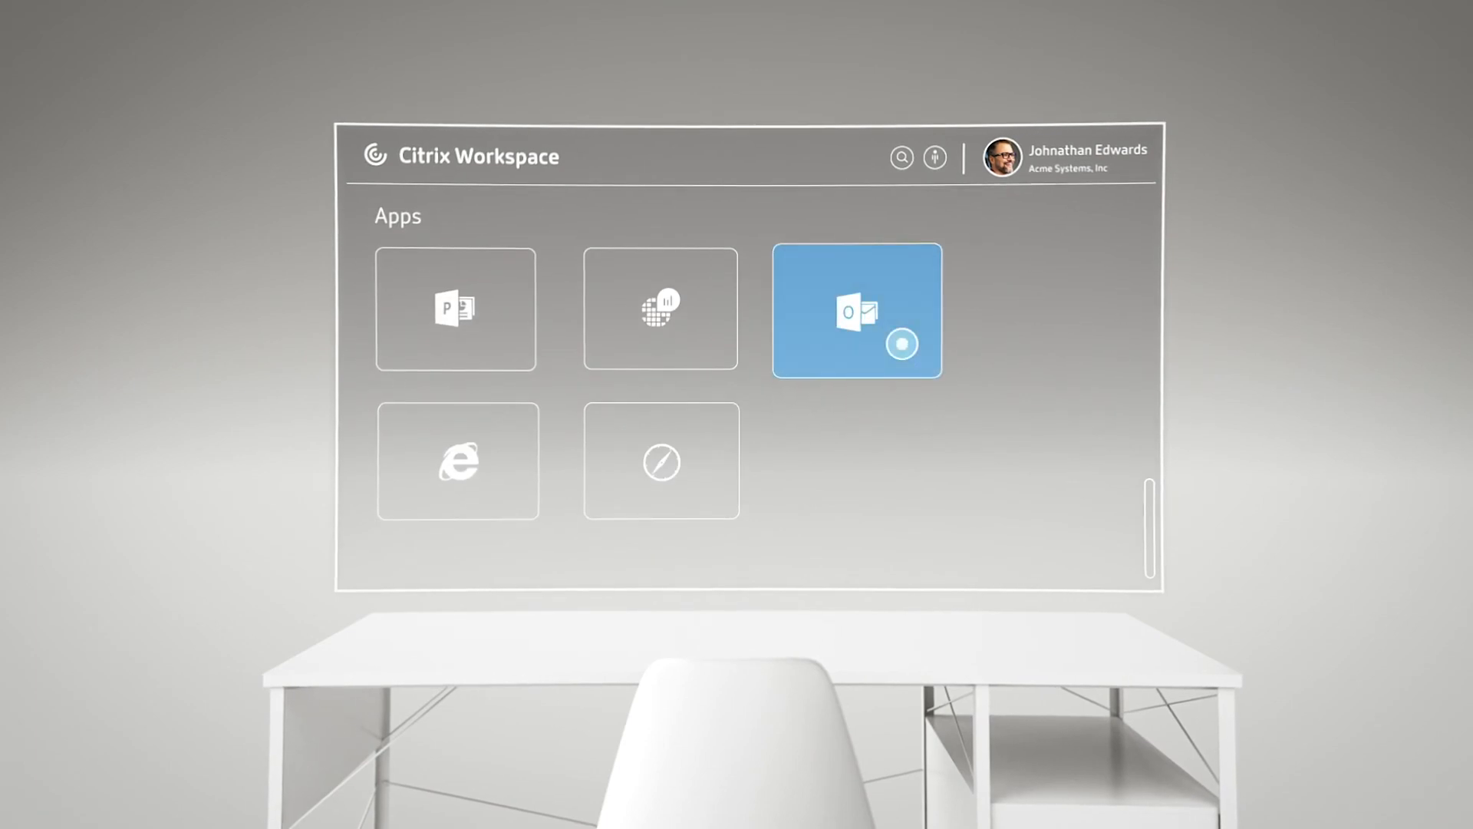
{"action": "left_click", "coordinate": [856, 312]}
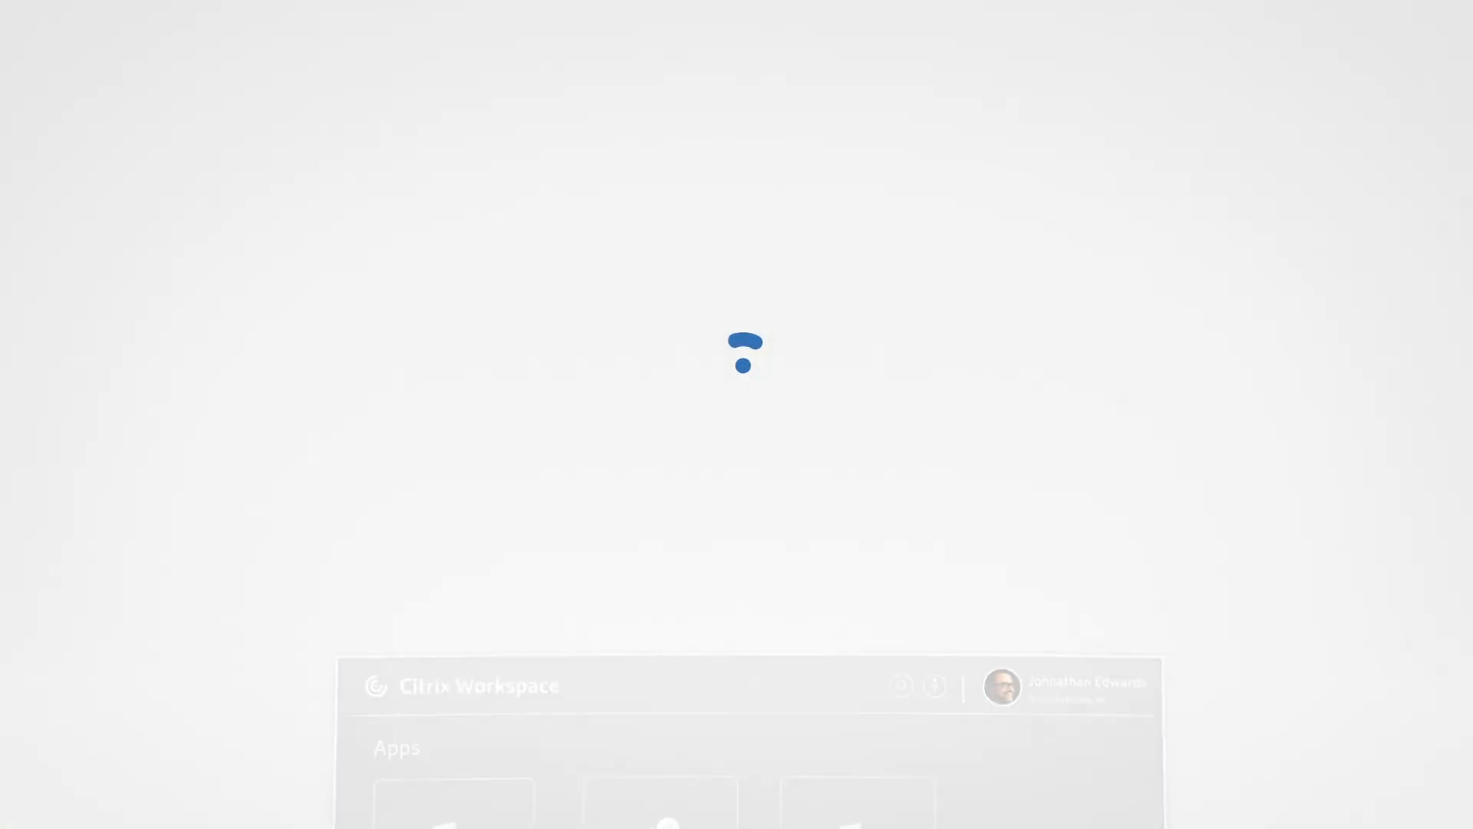